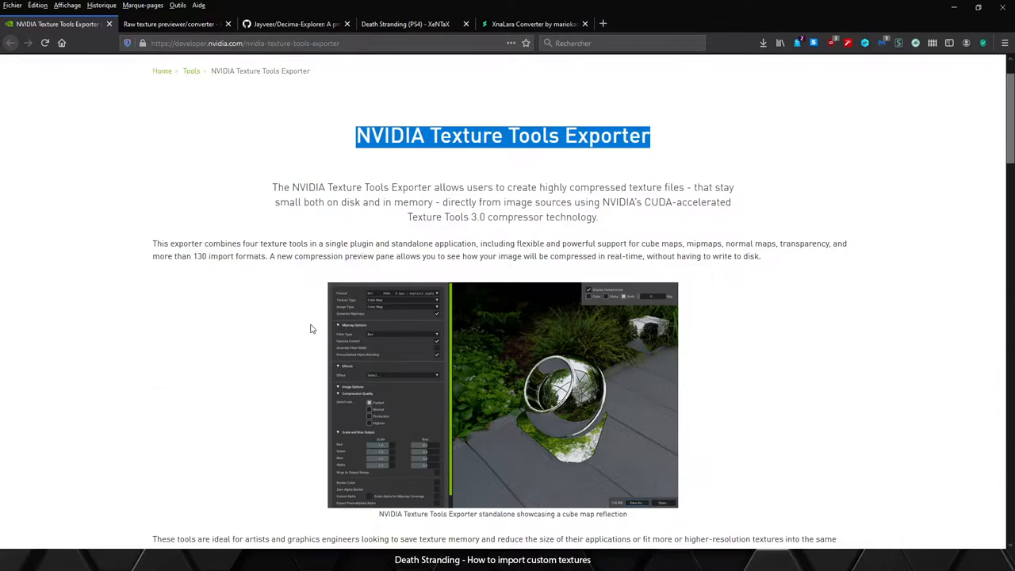
Step: Skim the texture exporter page, then show the Jayveer/Decima-Explorer GitHub repository
scroll("down", 3)
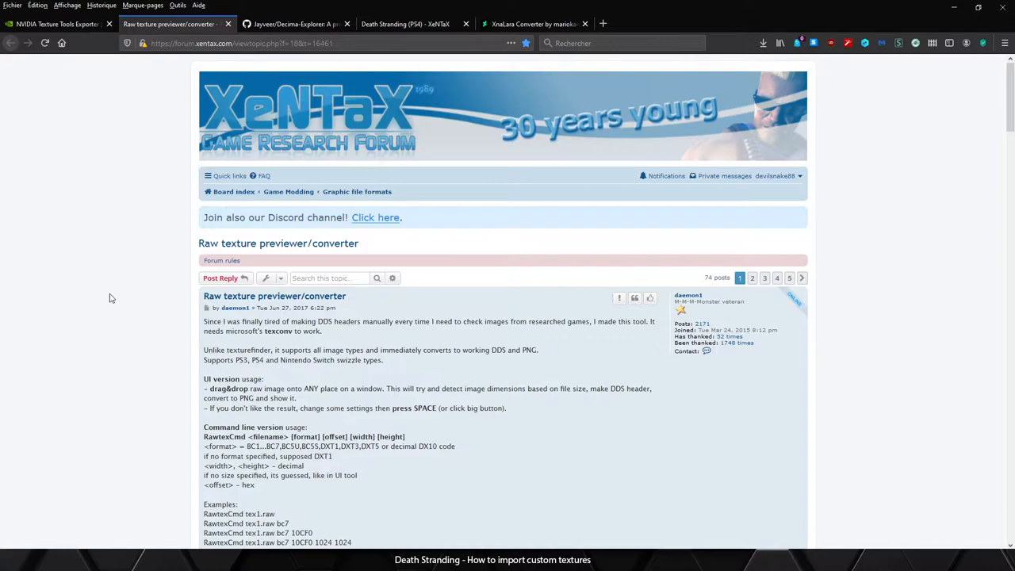
mouse_move(463, 408)
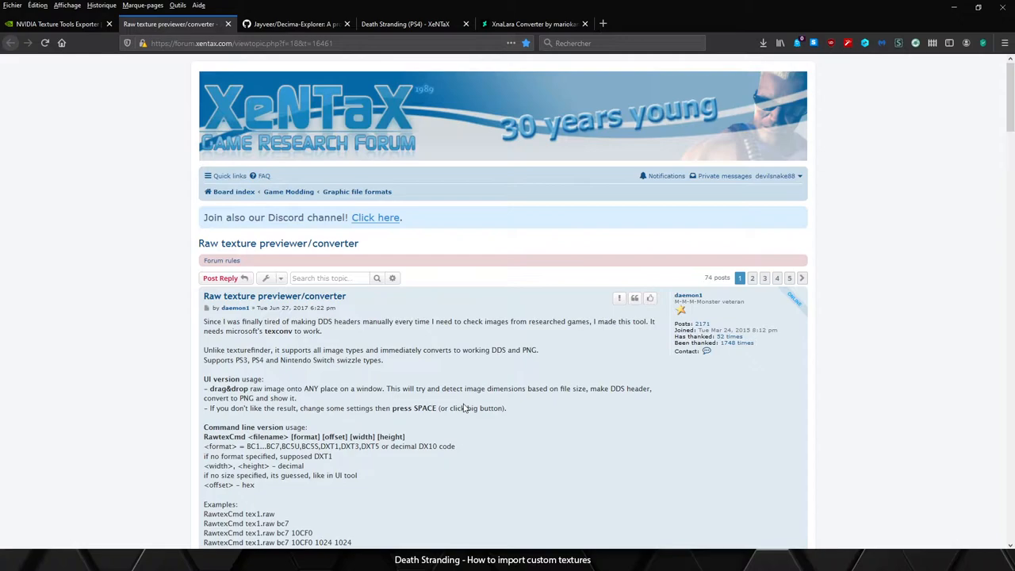
left_click(294, 24)
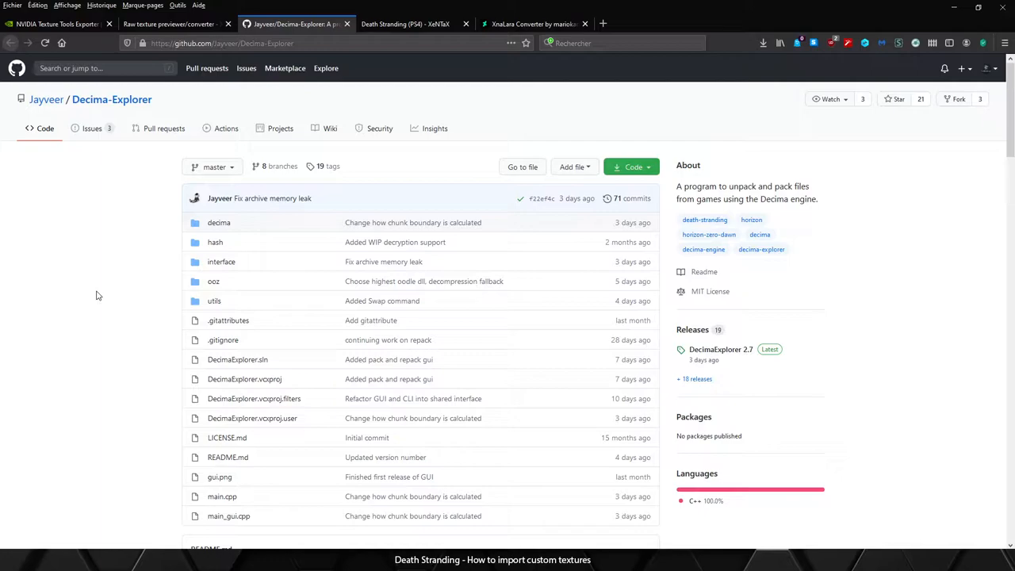
Step: Scroll the Death Stranding (PS4) thread to erik945's script post and highlight its instructions
left_click(404, 23)
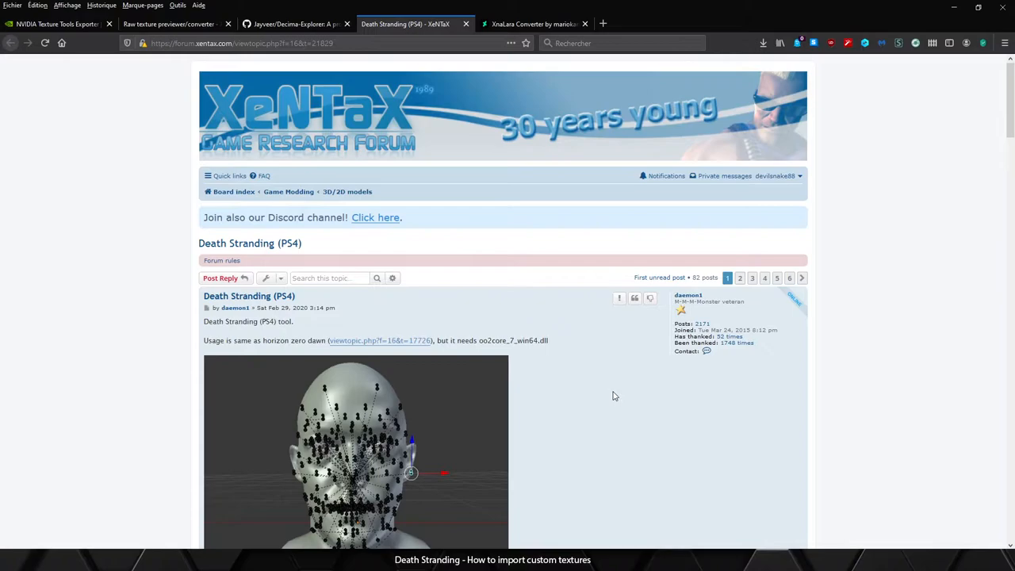
scroll("down", 3)
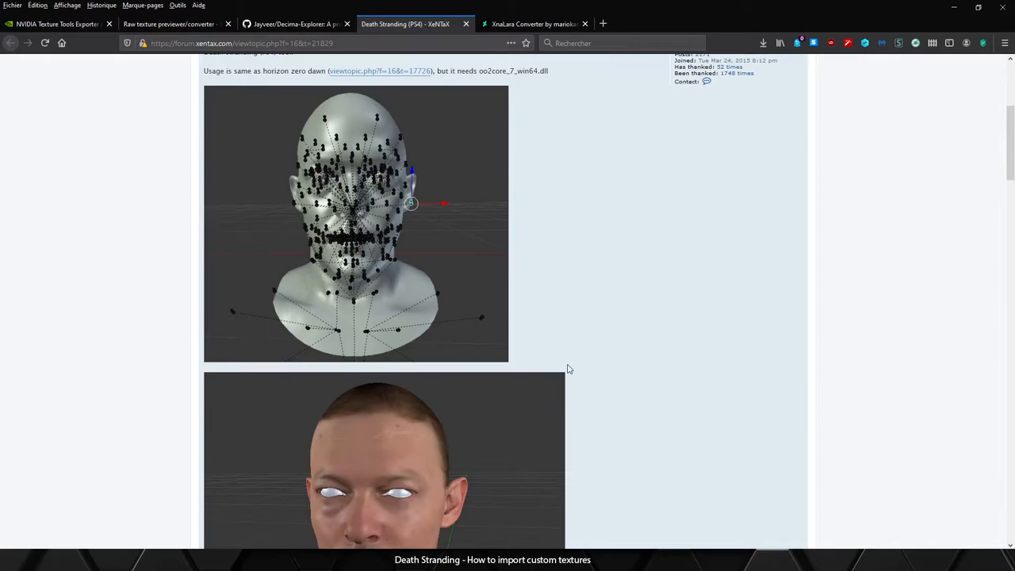
scroll("down", 3)
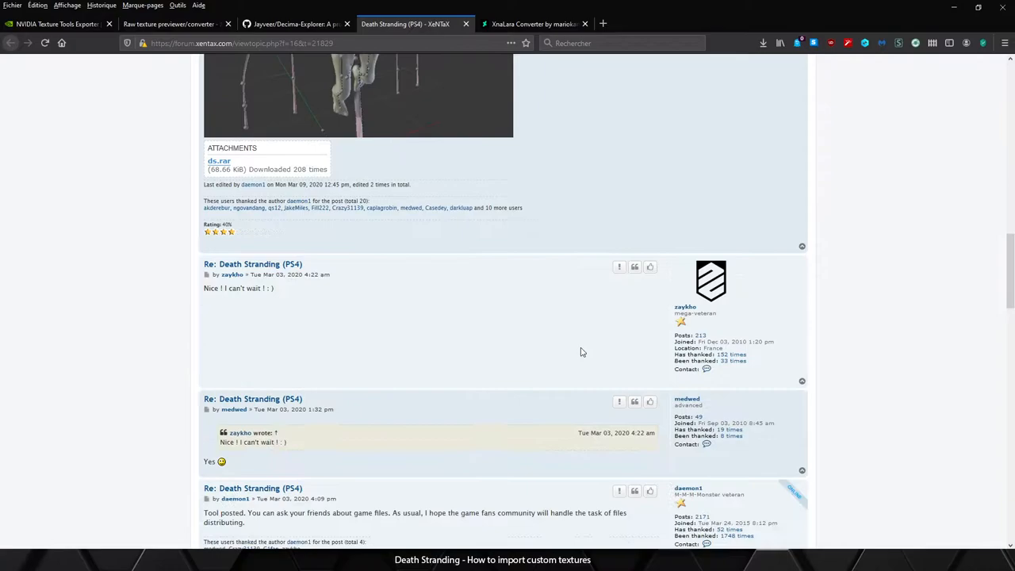
scroll("down", 3)
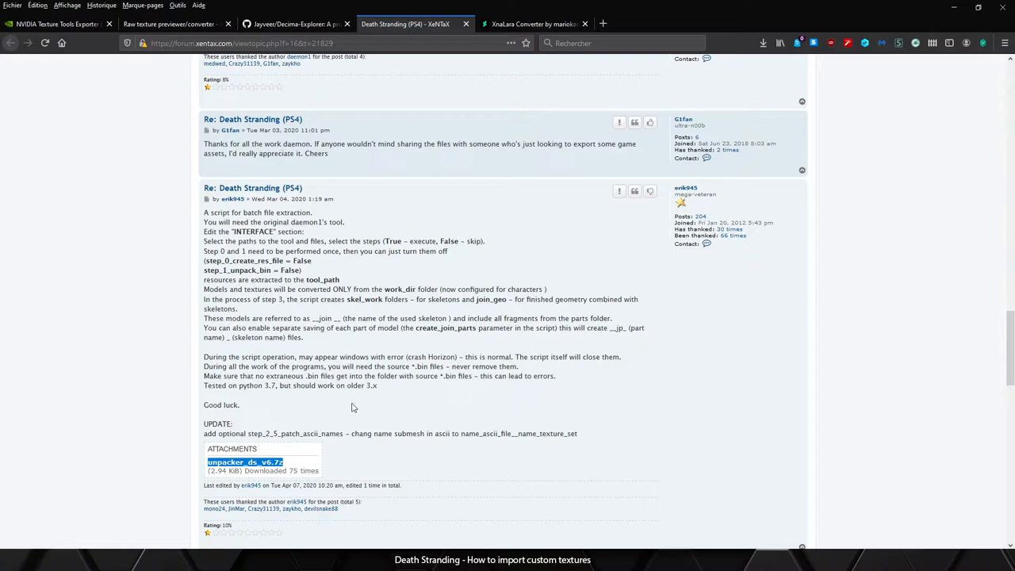
left_click_drag(272, 260, 378, 385)
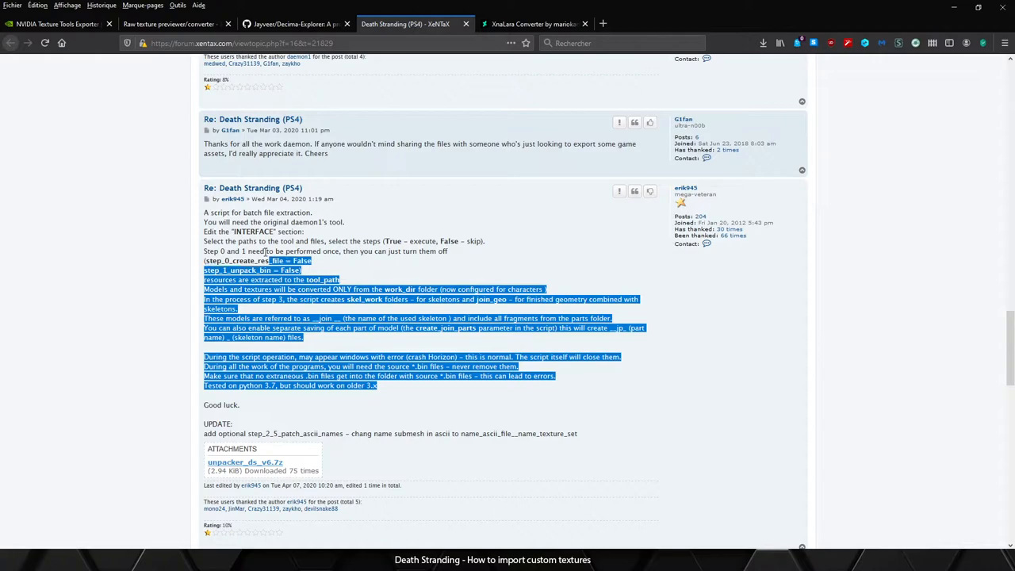
Step: Show the XnaLara Converter by mariokart64n page on DeviantArt
left_click(531, 23)
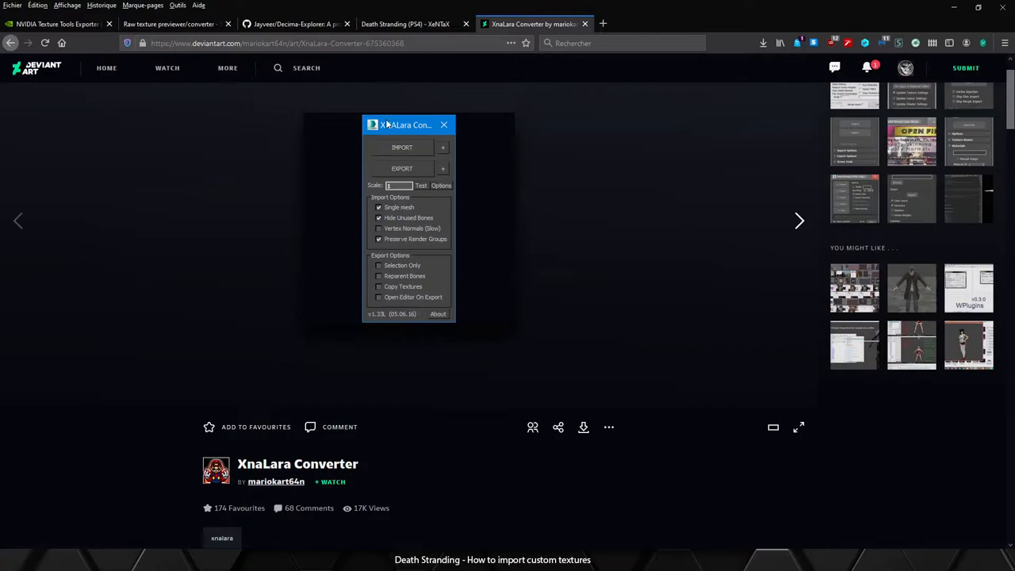
mouse_move(388, 381)
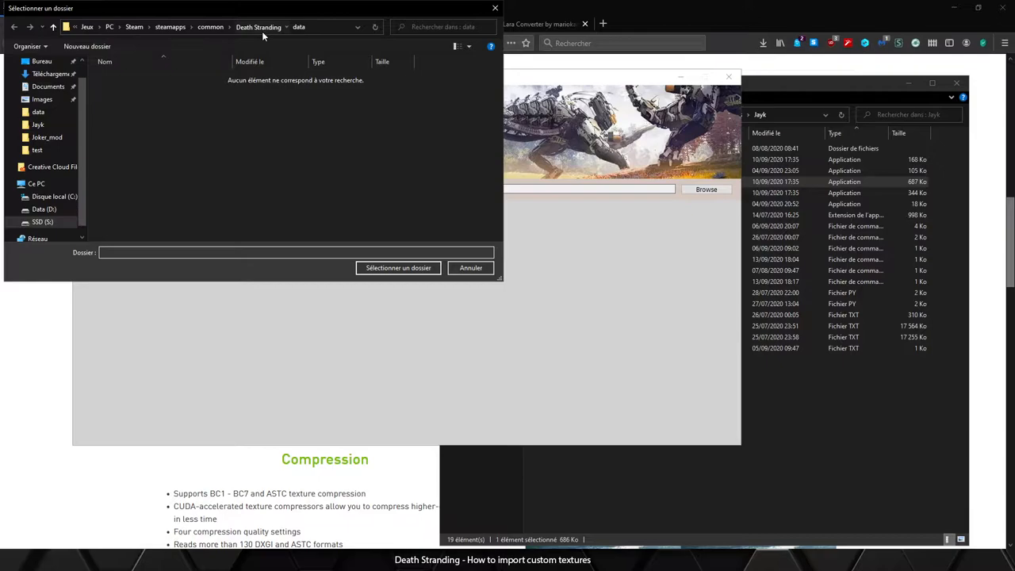
Step: Load the Death Stranding\data folder and extract all listed game files
left_click(398, 267)
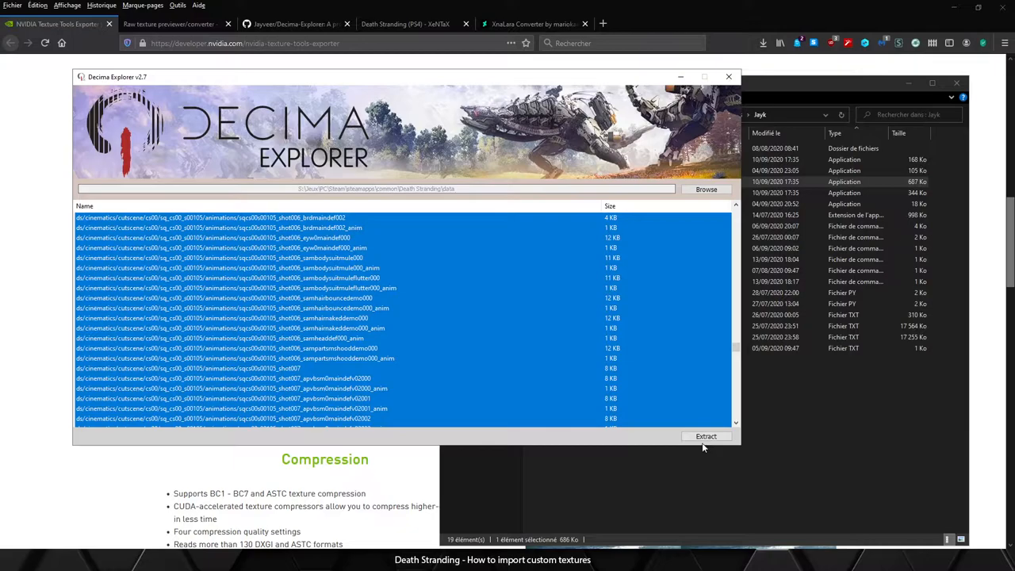
left_click(705, 436)
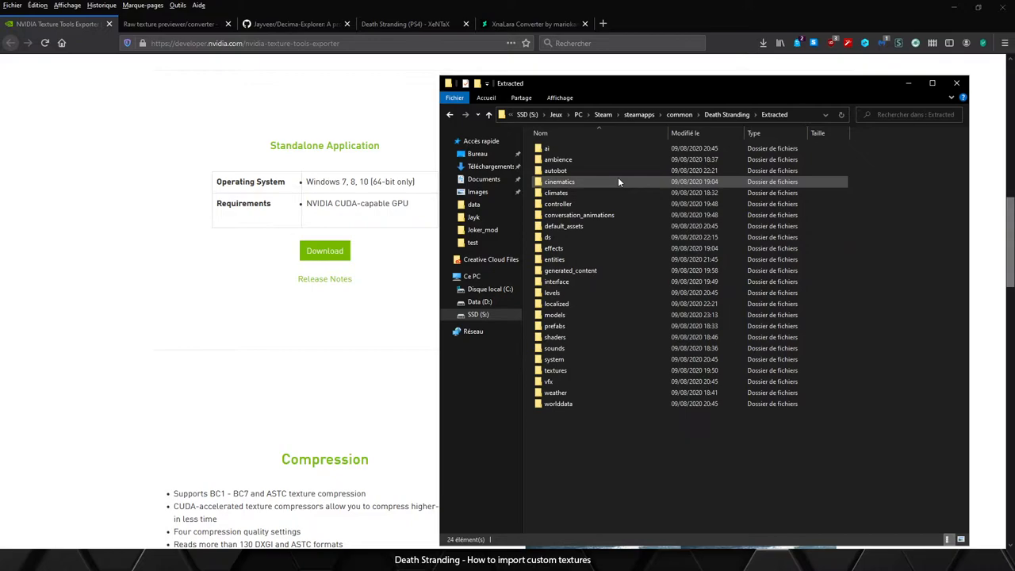
mouse_move(547, 237)
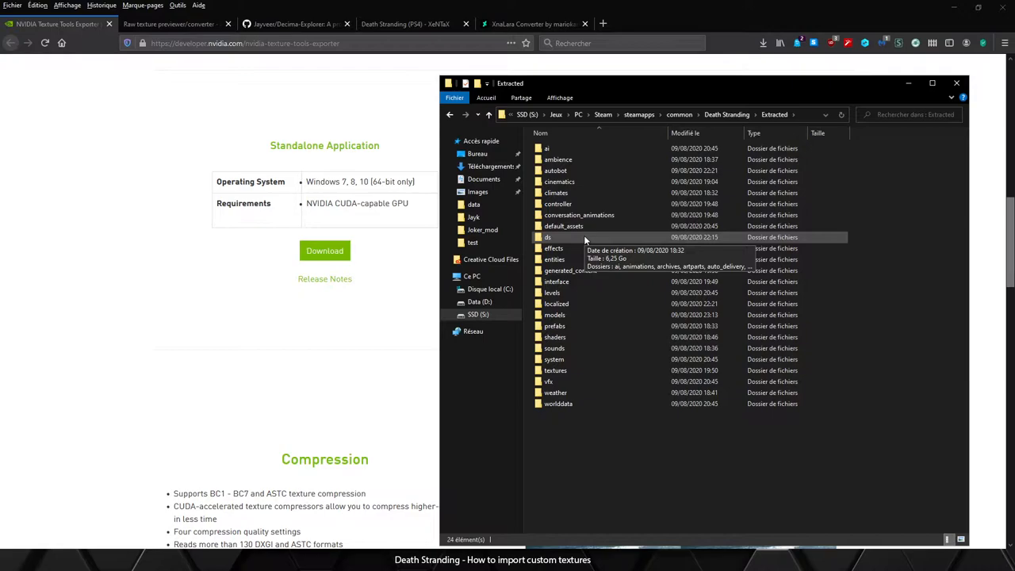
Step: Browse the extracted ds and models folders down to sam_textures
double_click(547, 237)
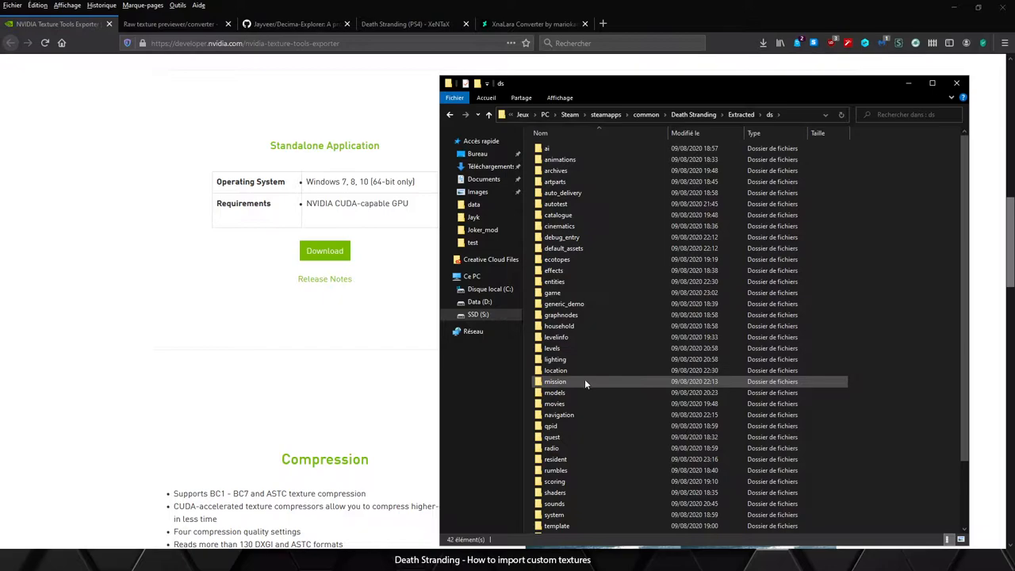
double_click(554, 392)
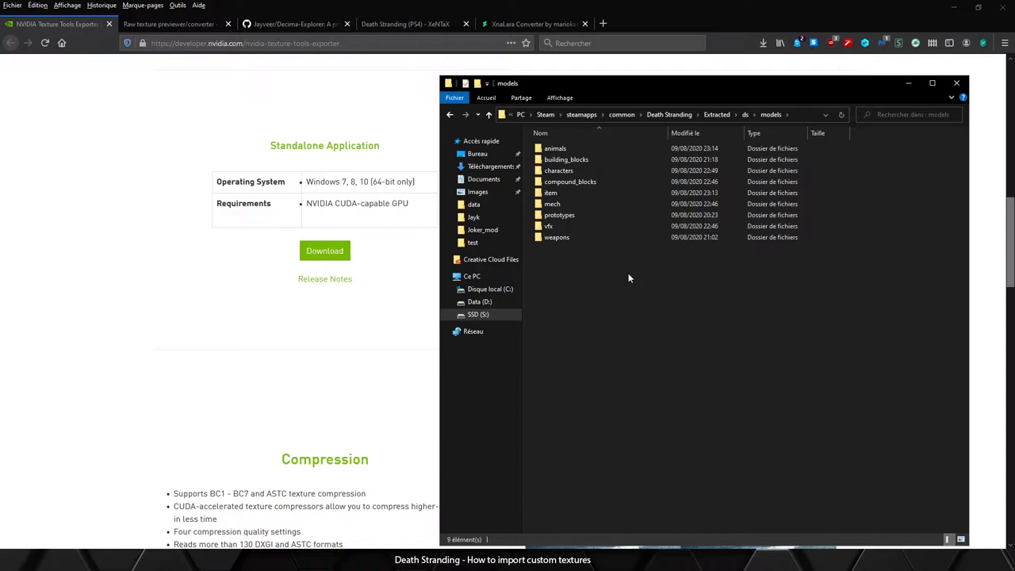
double_click(558, 170)
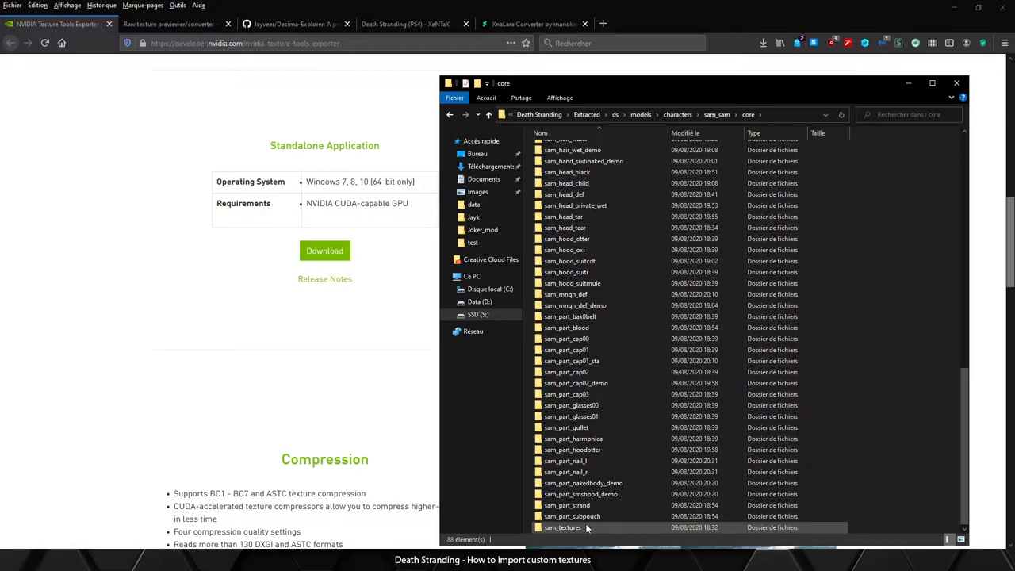
double_click(562, 527)
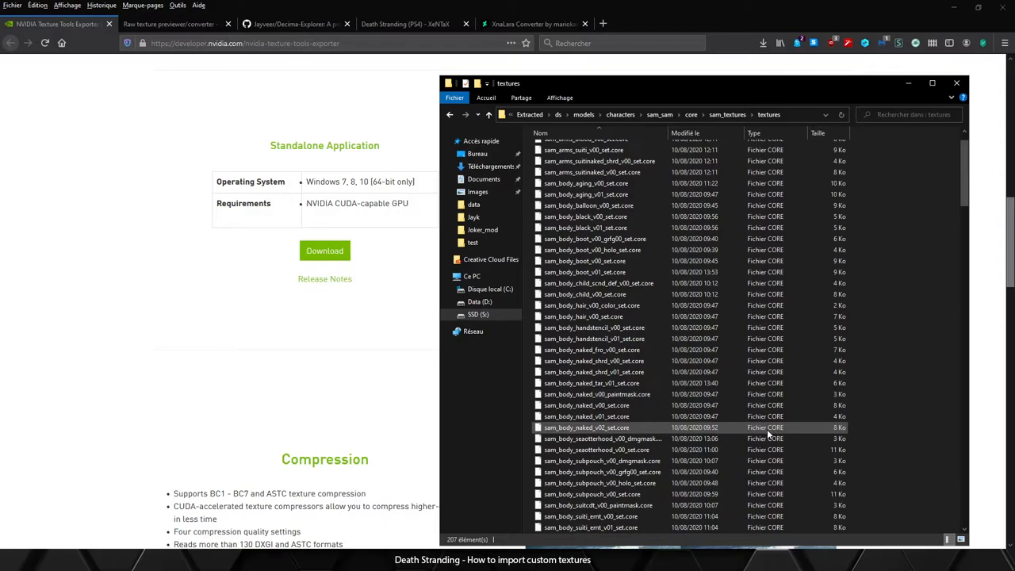
Step: Scroll Sam's texture files and select sam_eyes_black_set.core
scroll("down", 3)
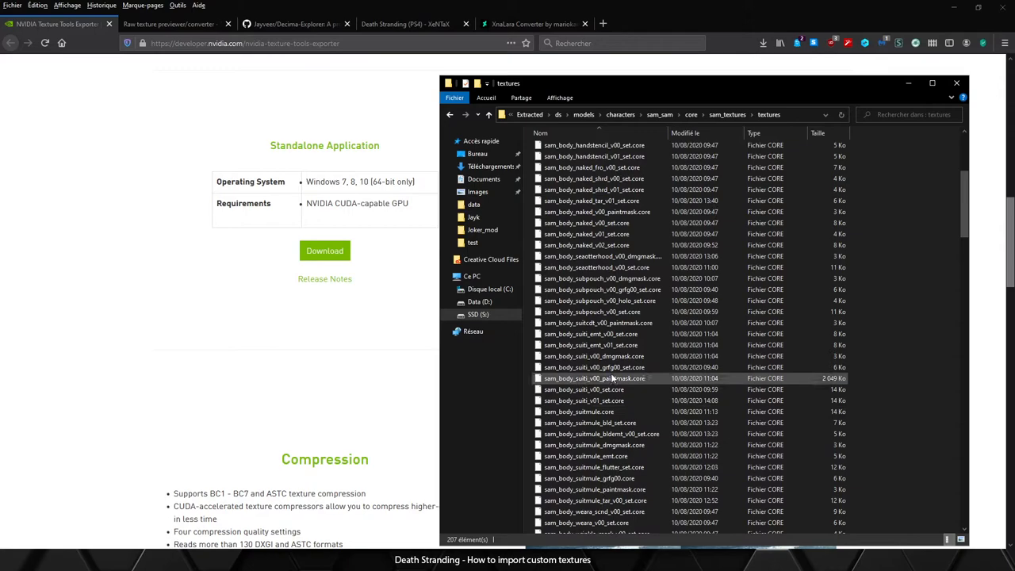
scroll("down", 3)
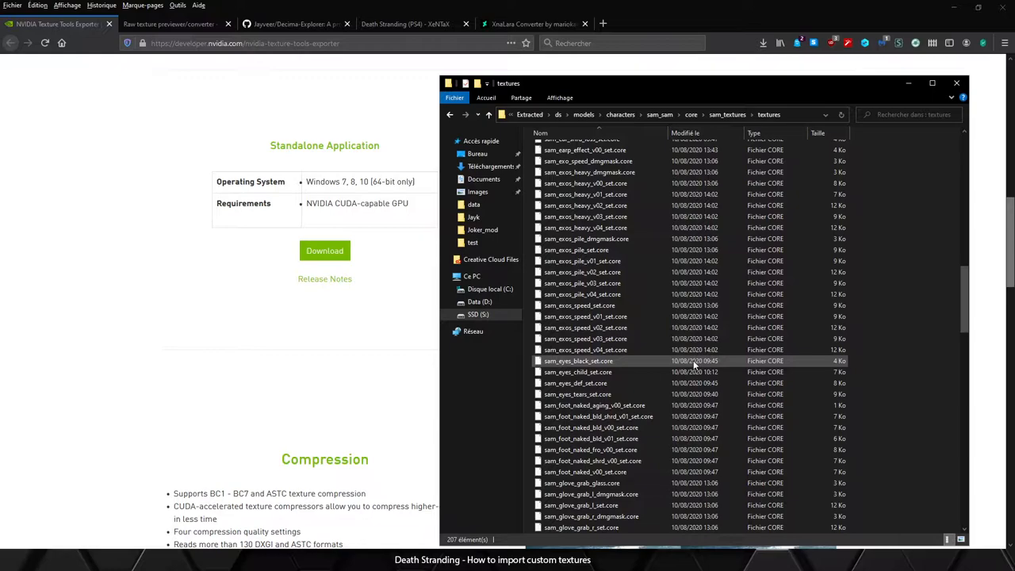
left_click(578, 361)
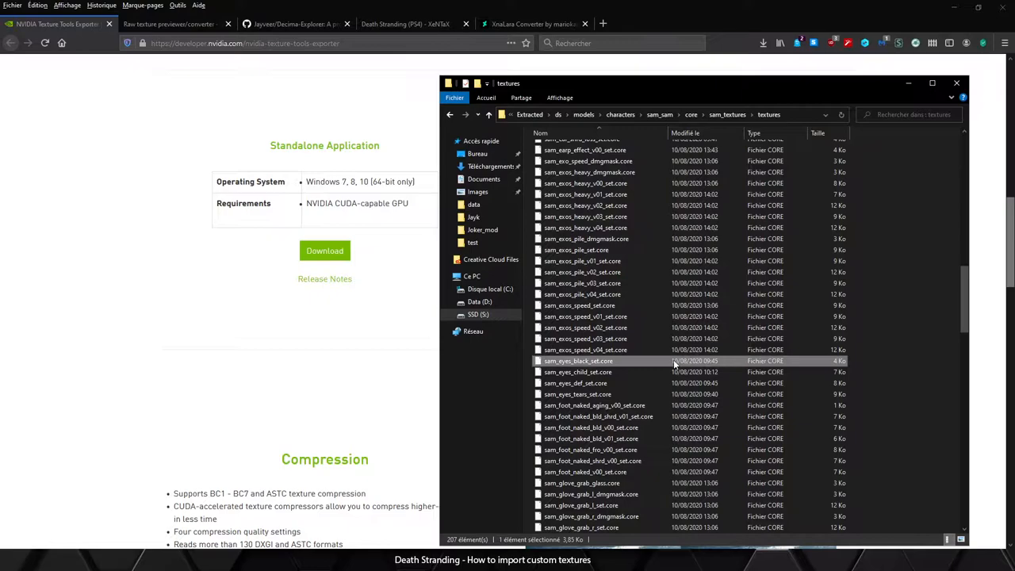
left_click(575, 382)
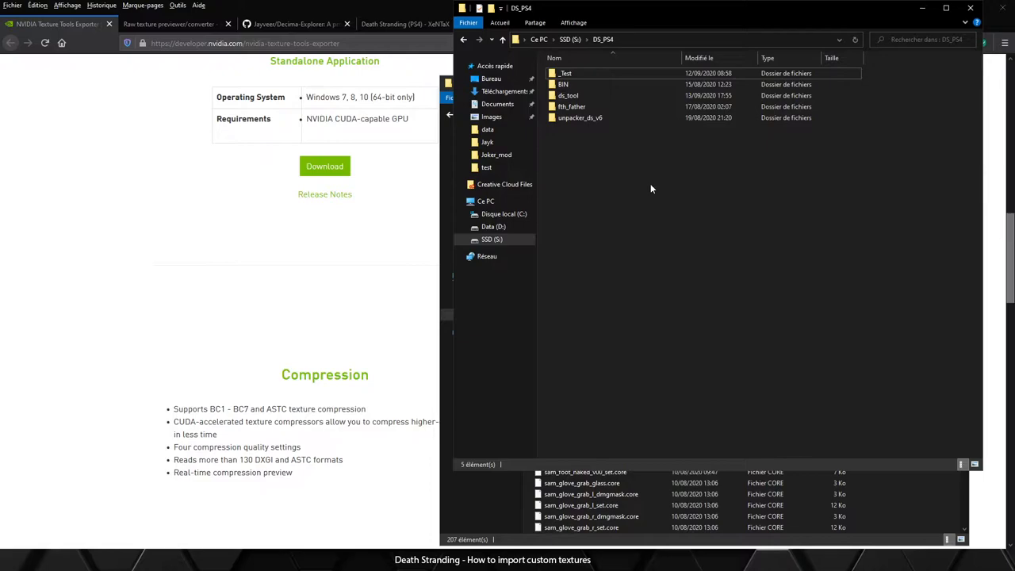
Step: Open the _Test folder inside DS_PS4
double_click(566, 73)
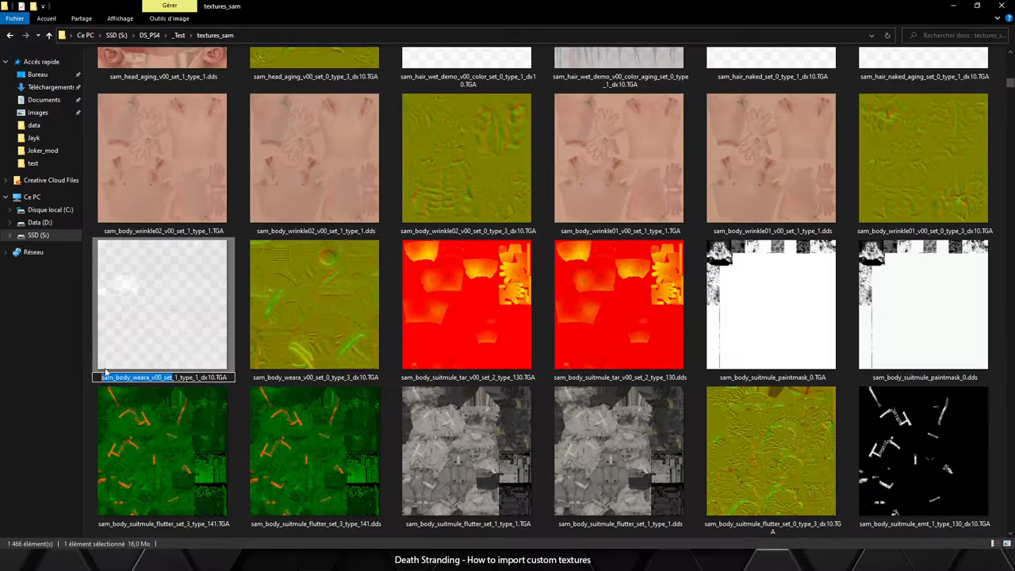
mouse_move(190, 317)
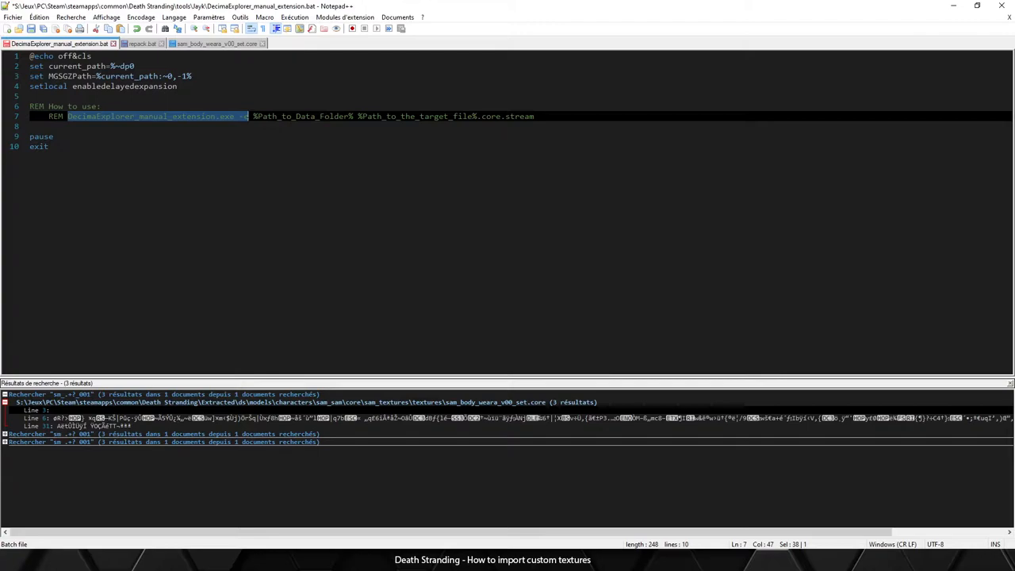
Step: Type the DecimaExplorer_manual_extension.exe -e command ending with the .core.stream path
type("DecimaExplorer_manual_extension.exe -e")
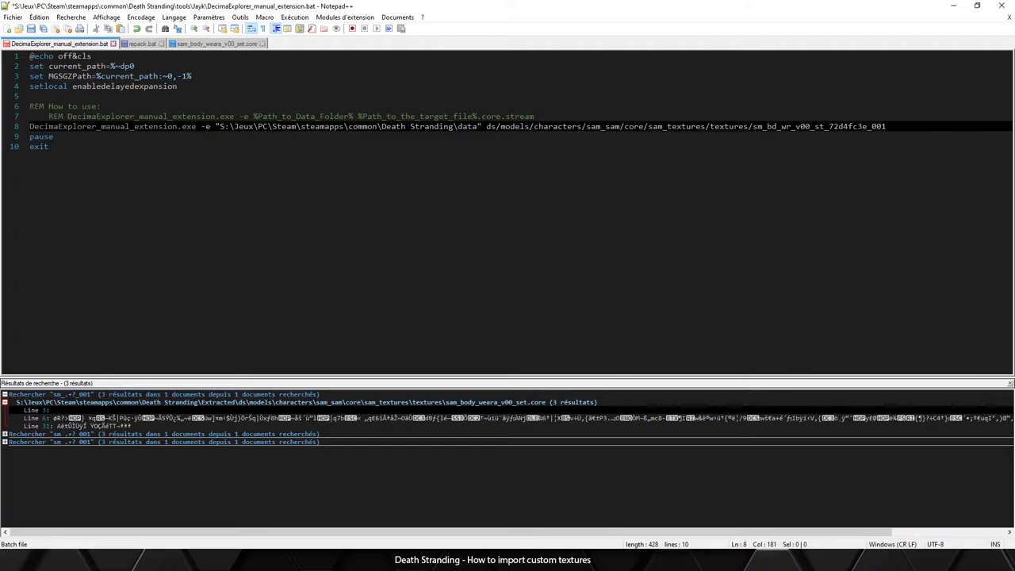
type(".core.stream")
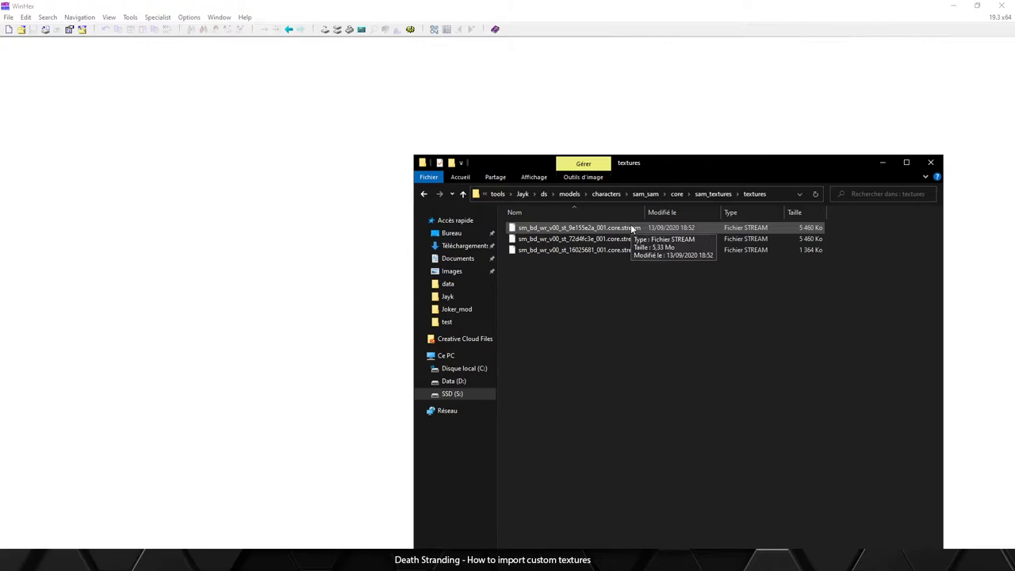
Step: Open sm_bd_wr_v00_st_9e155e2a_001.core.stream from the Jayk textures folder
double_click(573, 227)
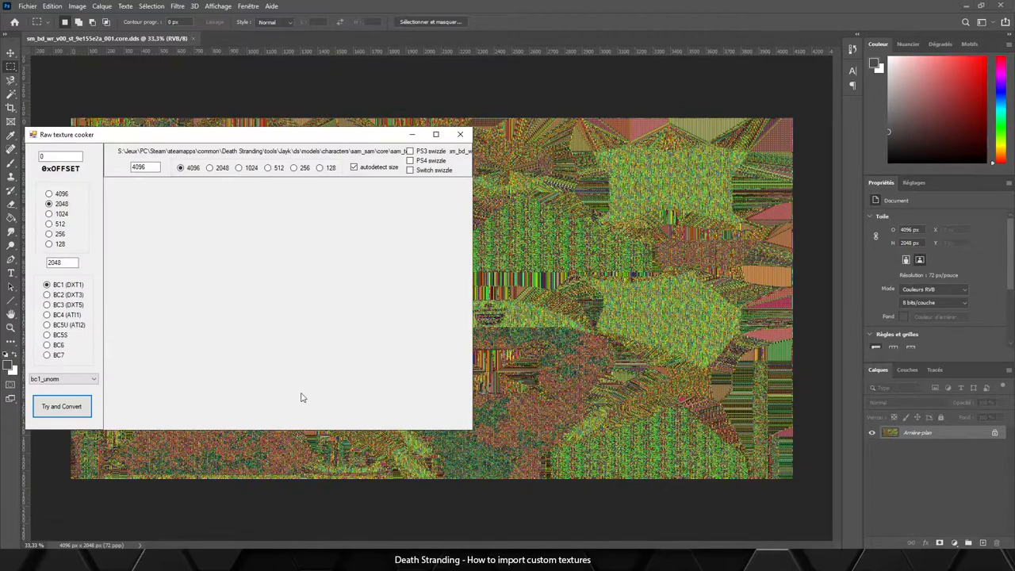
Step: Convert the raw stream with size 2048 and BC7 compression
left_click(209, 167)
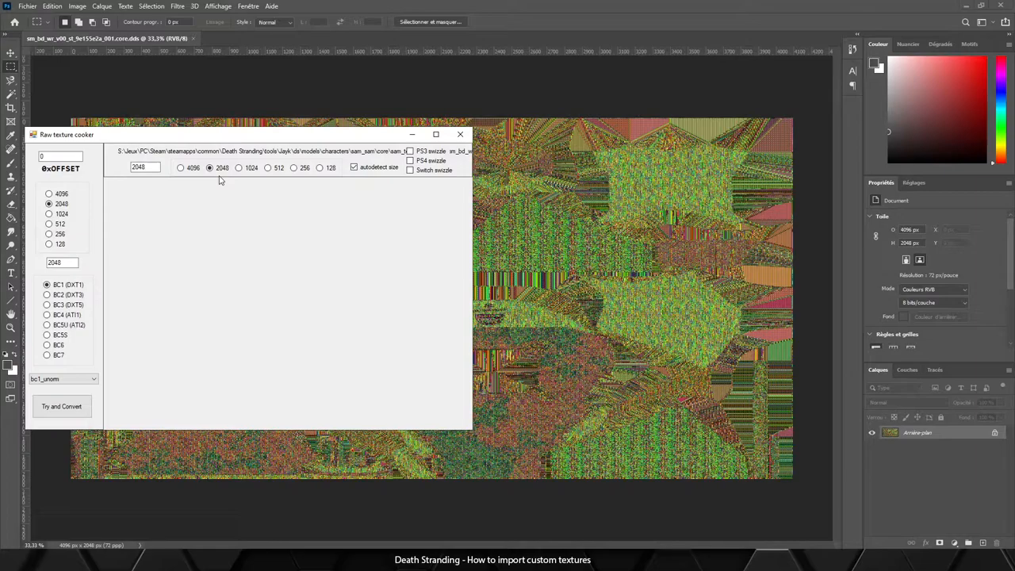
left_click(47, 355)
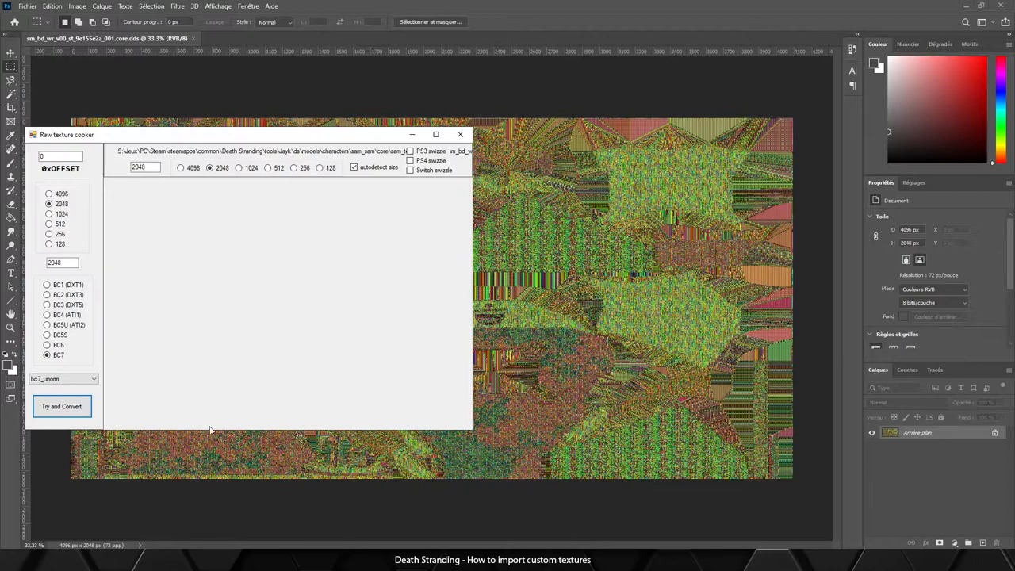
left_click(61, 406)
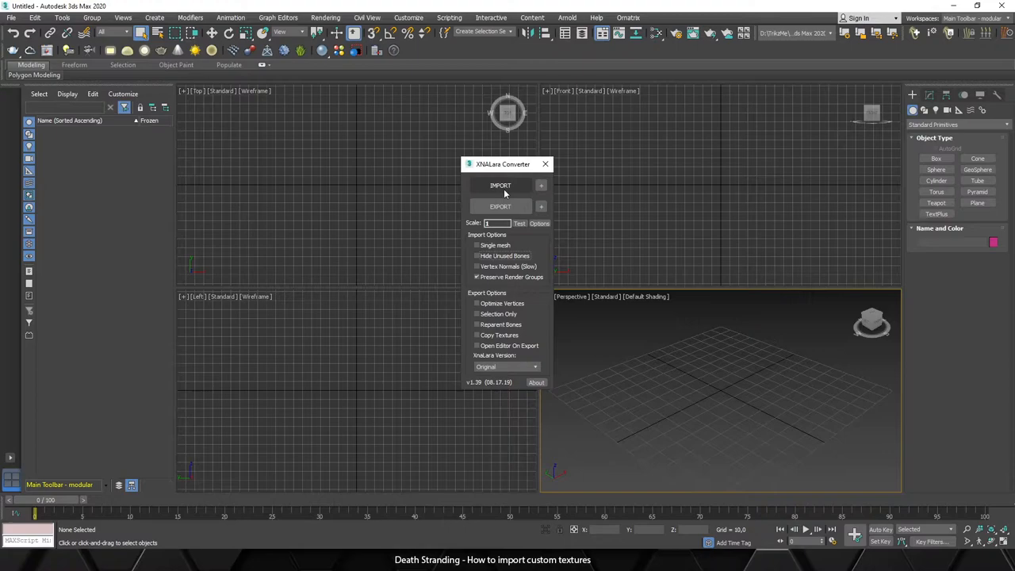
Step: Start a model import from the XNALara Converter
left_click(500, 185)
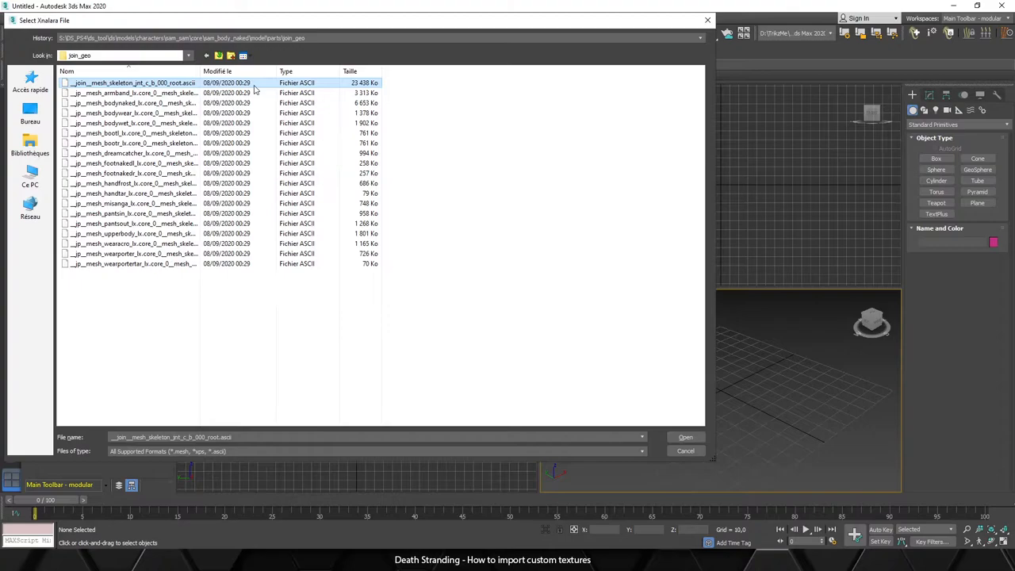
Step: Import __join__mesh_skeleton_jnt_c_b_000_root.ascii from the join_geo folder
left_click(684, 437)
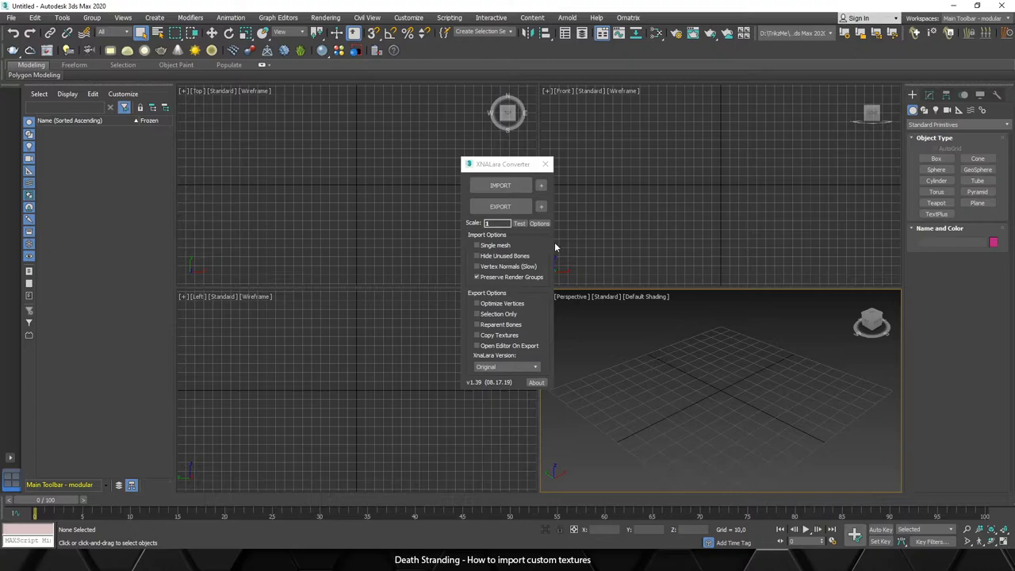
left_click(501, 185)
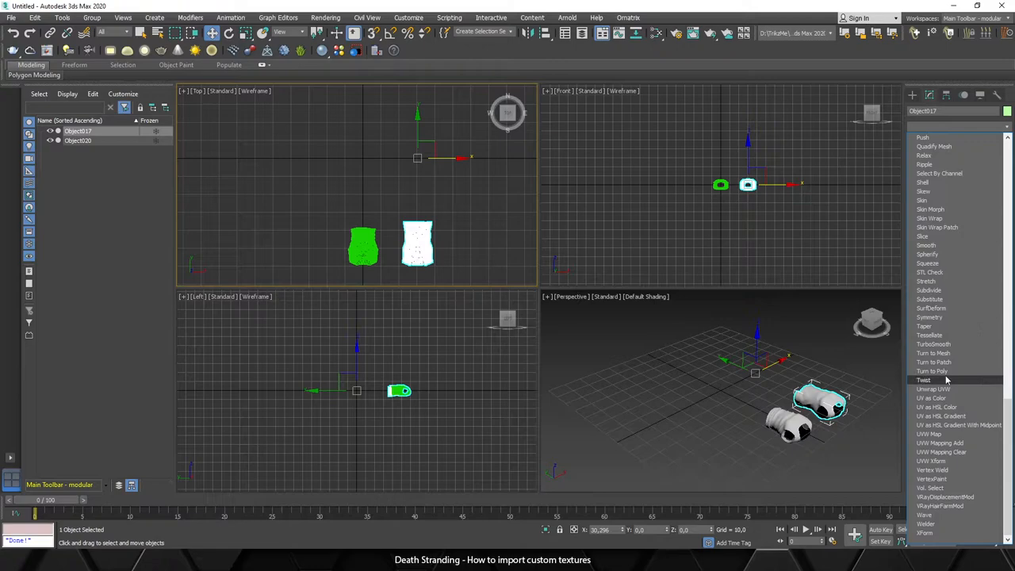
Step: Apply an Unwrap UVW modifier to Object017 from the Modifier List
left_click(933, 388)
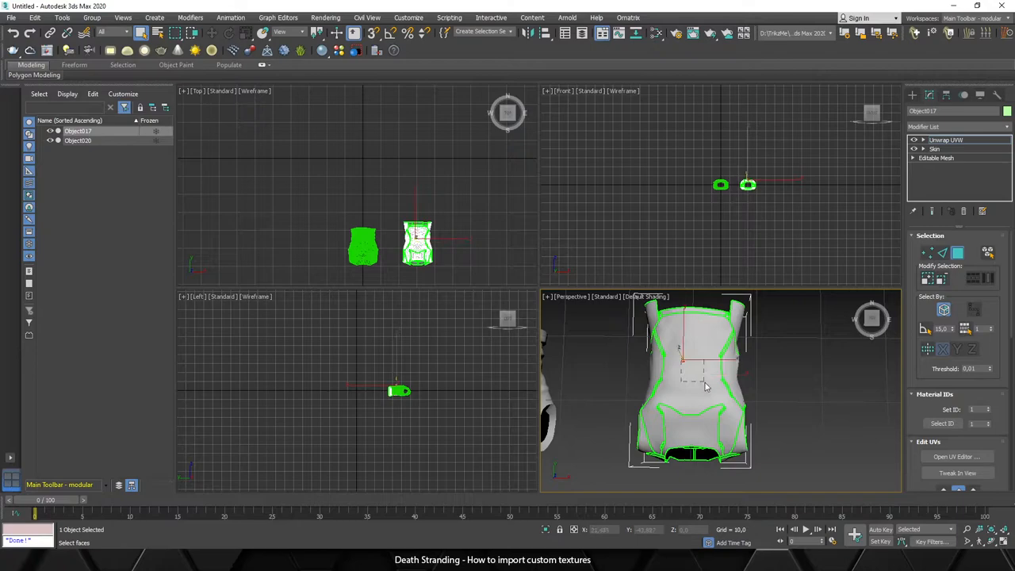
Step: Select chest faces on the torso in Face sub-object mode
left_click(697, 376)
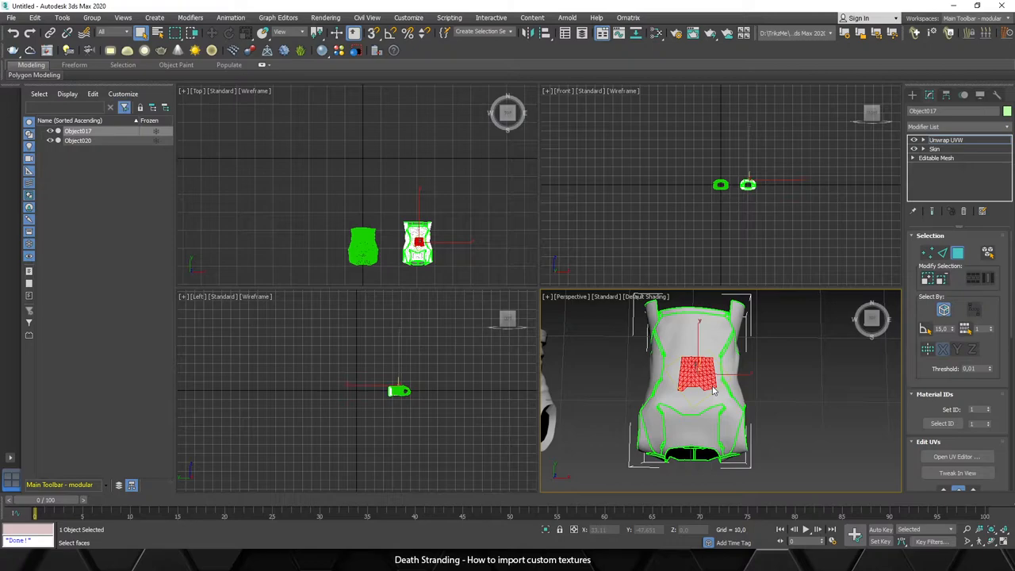
left_click(955, 455)
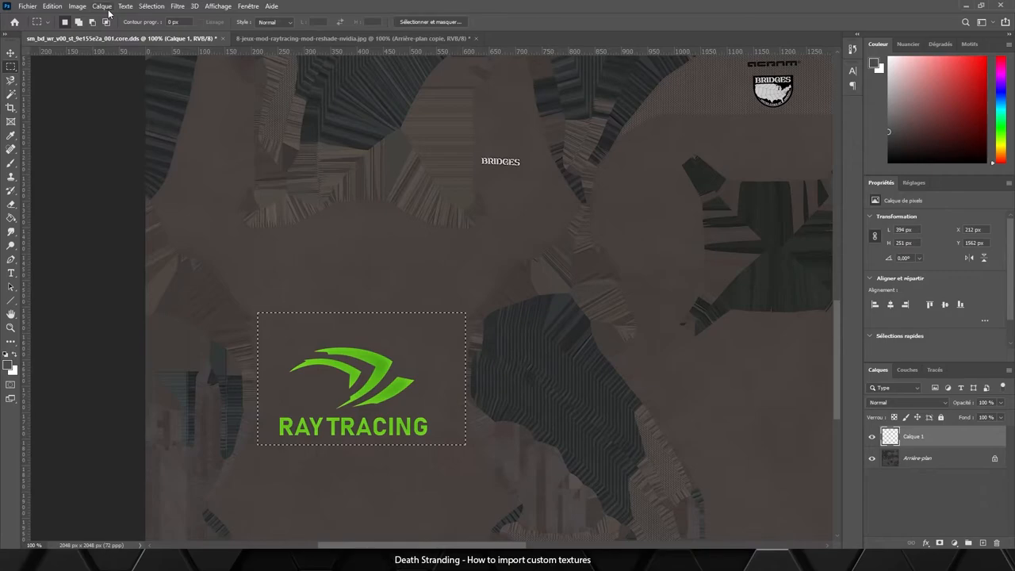
Step: Add the caption '#Wewant' to the RayTracing logo and flatten the image
type("#Wewant")
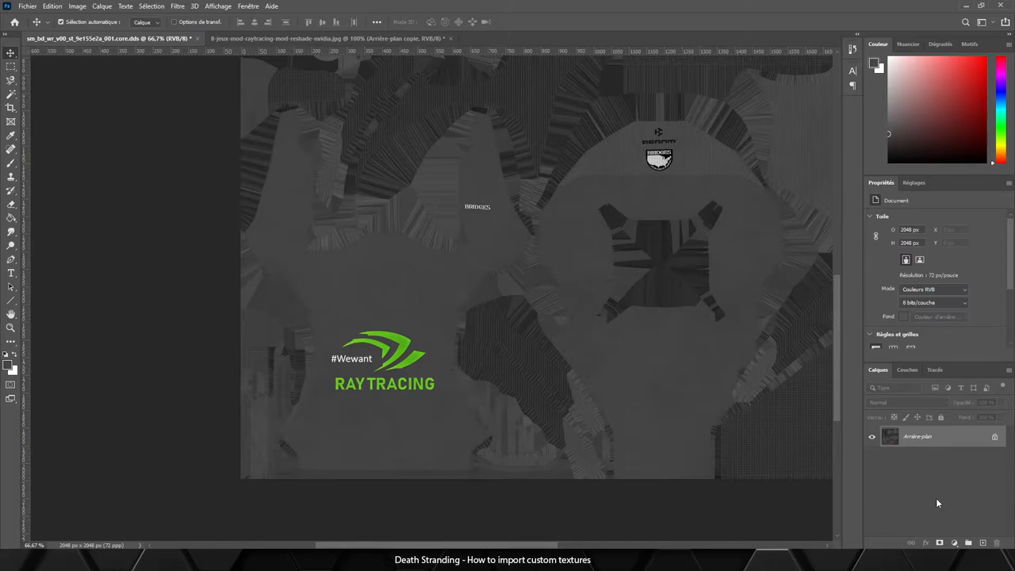
left_click(27, 5)
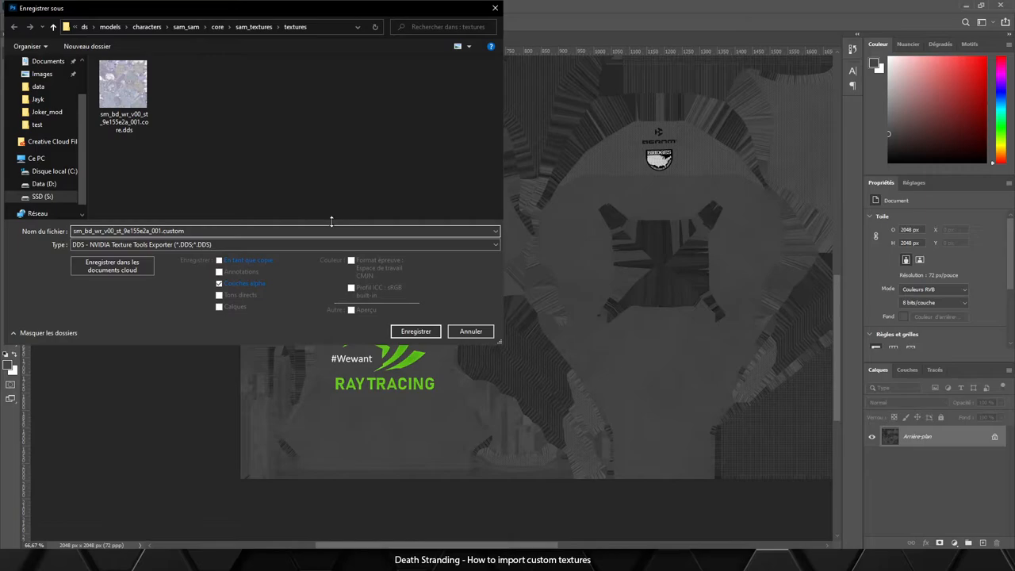
Step: Save the texture as DDS named sm_bd_wr_v00_st_9e155e2a_001.custom
left_click(416, 330)
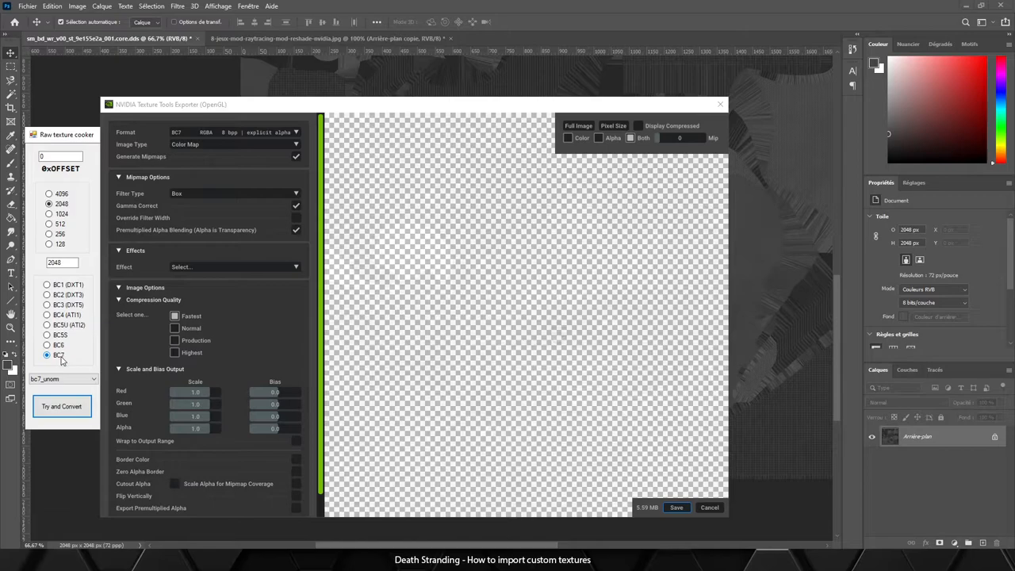
Step: Choose BC7 compression with explicit alpha for the DDS export
left_click(296, 132)
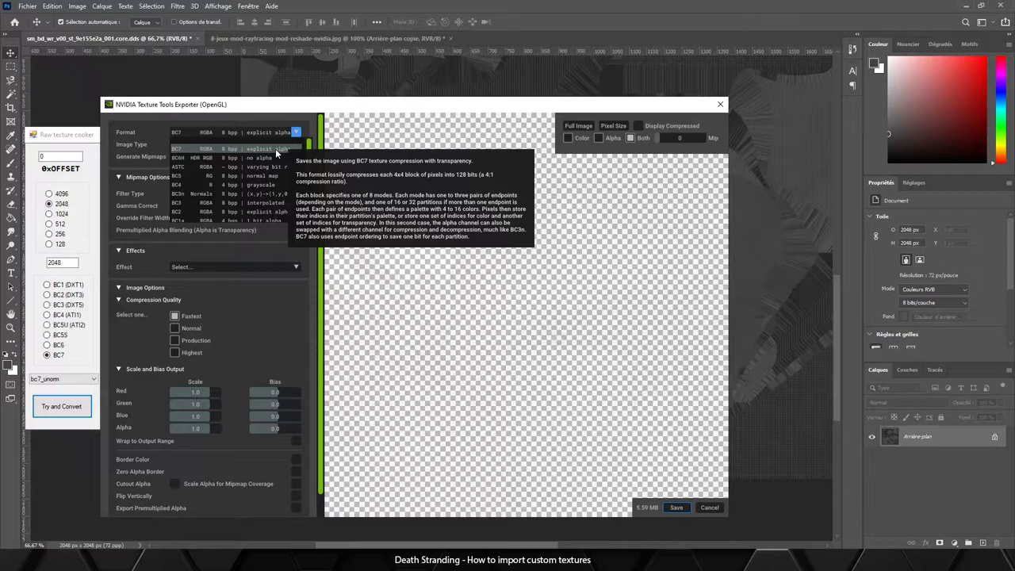
left_click(265, 131)
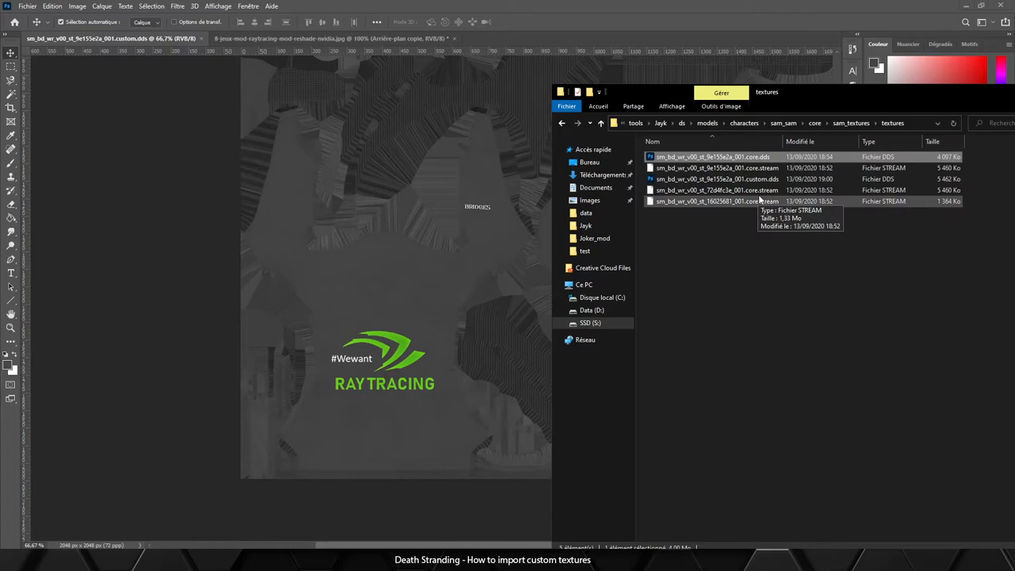
Step: Select the custom.dds texture in the textures folder to open in WinHex
left_click(716, 178)
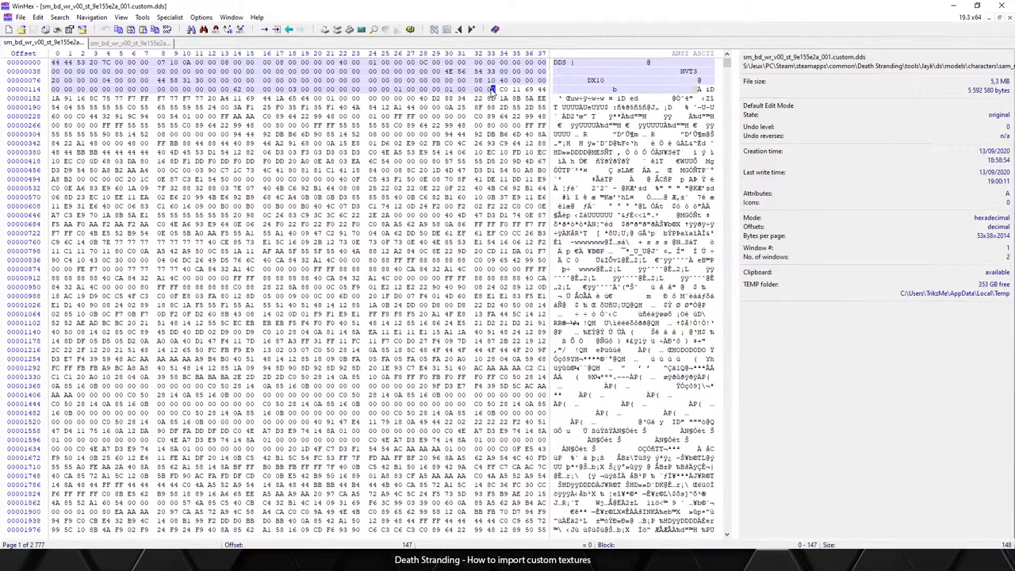
Step: Delete header bytes 0–147 and save the stripped file
left_click(57, 62)
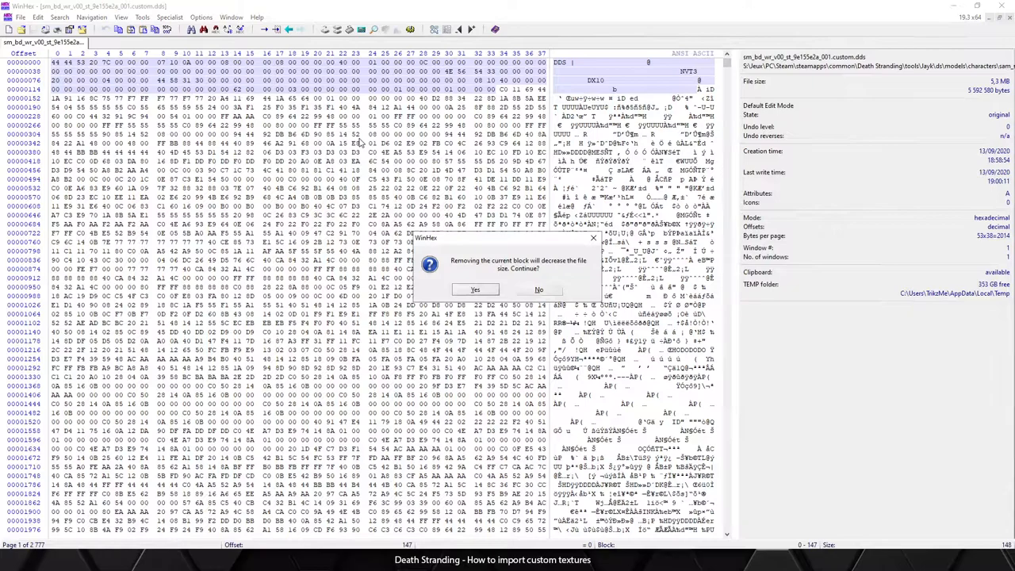
left_click(474, 289)
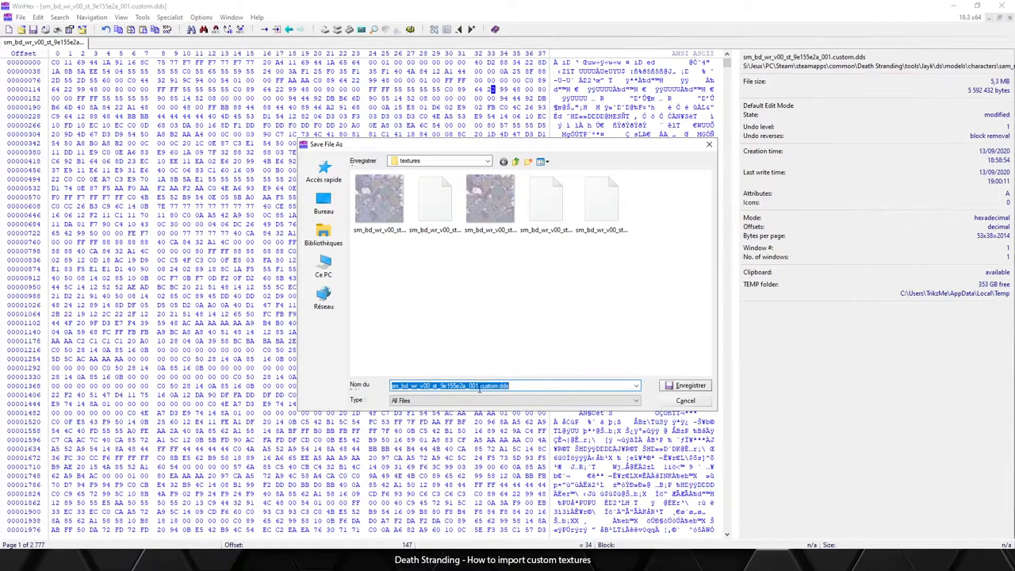
left_click(687, 385)
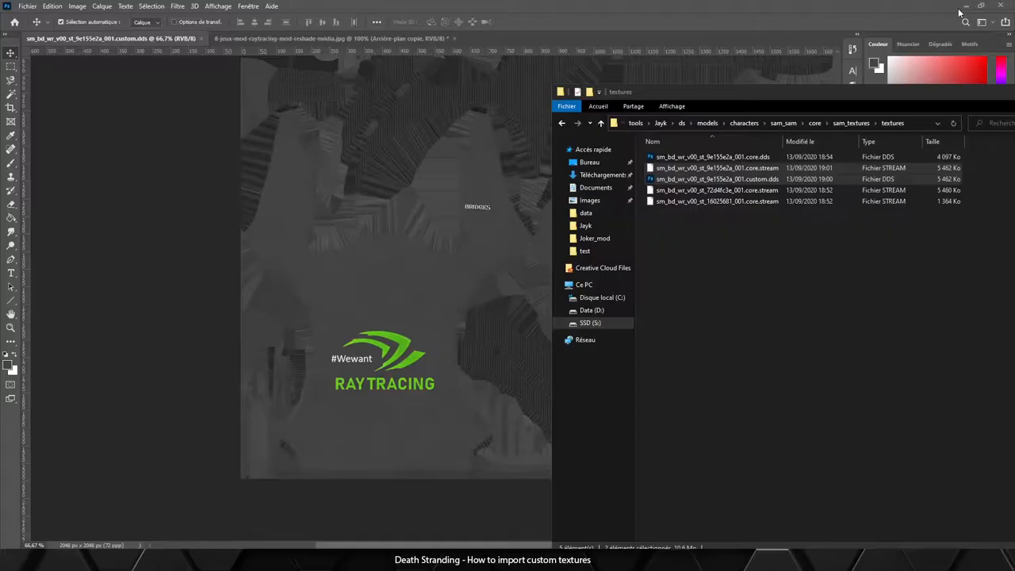
Step: Check the core.stream file's updated date and 5,462 KB size
left_click(717, 178)
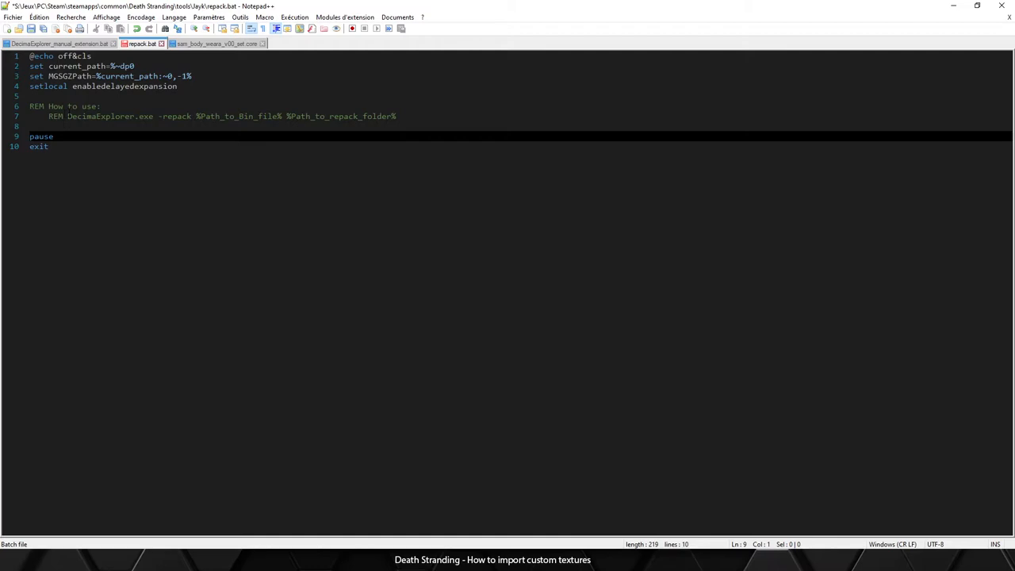
Step: Write 'DecimaExplorer.exe -repack' on line 8 of repack.bat
type("DecimaExplorer.exe -repack \"S:\\Jeux\\PC\\Steam\\steamapps\\common\\Death Stranding\\data")
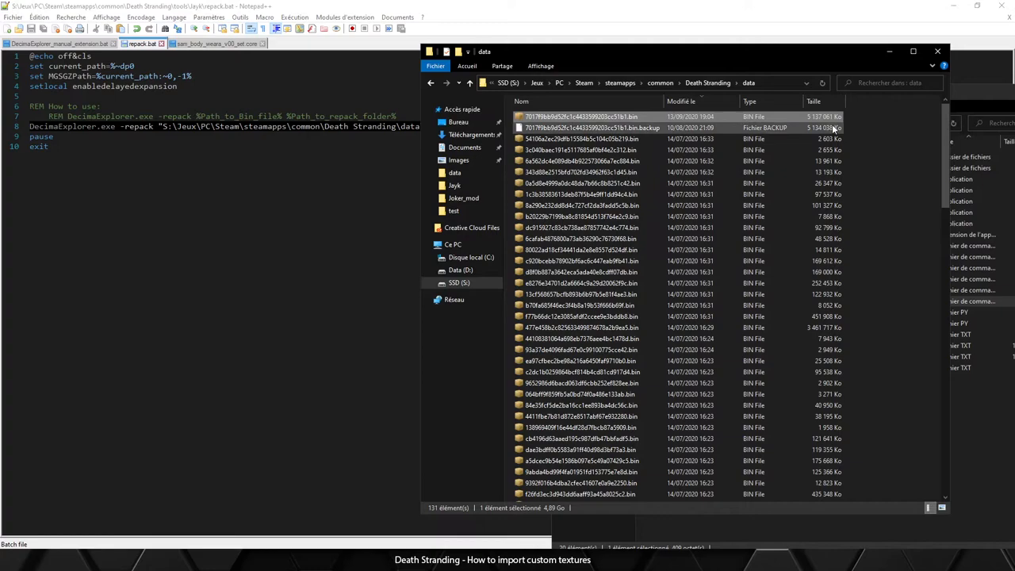
left_click(581, 272)
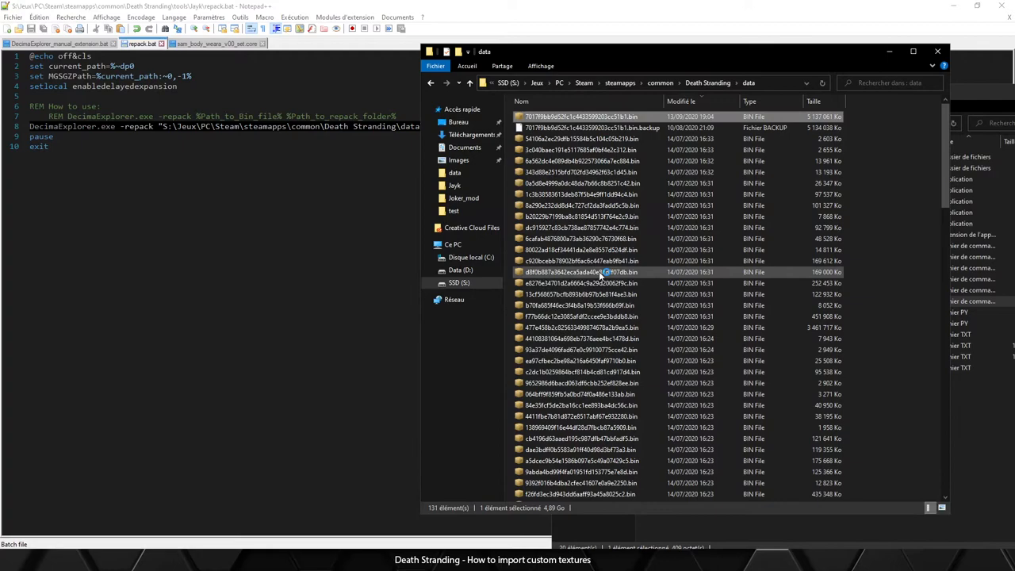